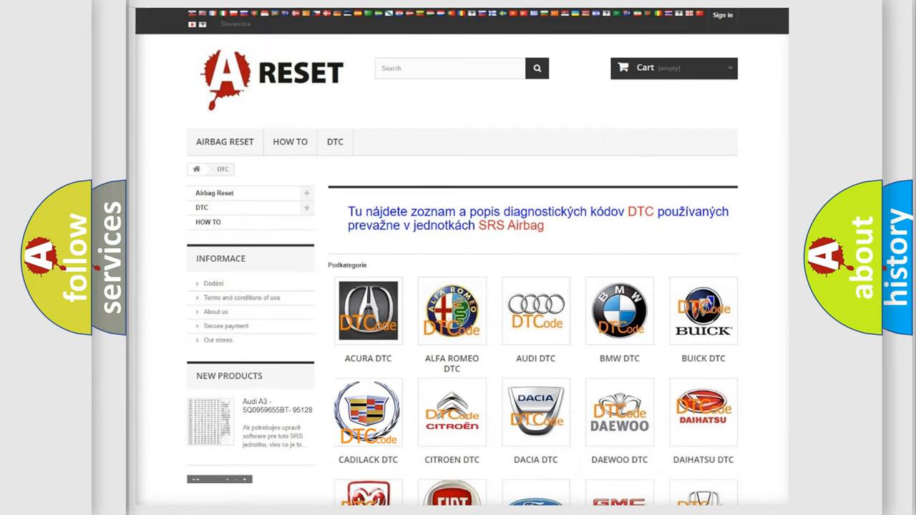
Open the Cadillac trouble-code list and browse down and back up through its codes
click(368, 412)
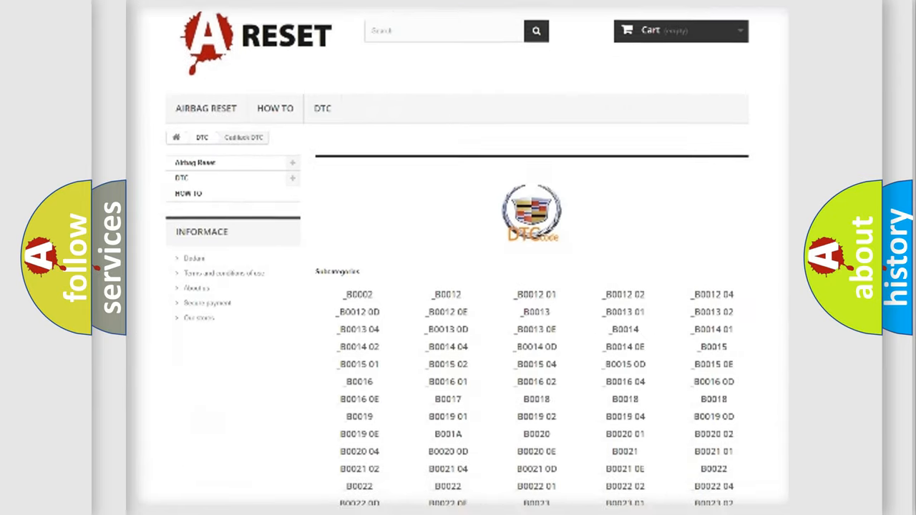
scroll(down, 3)
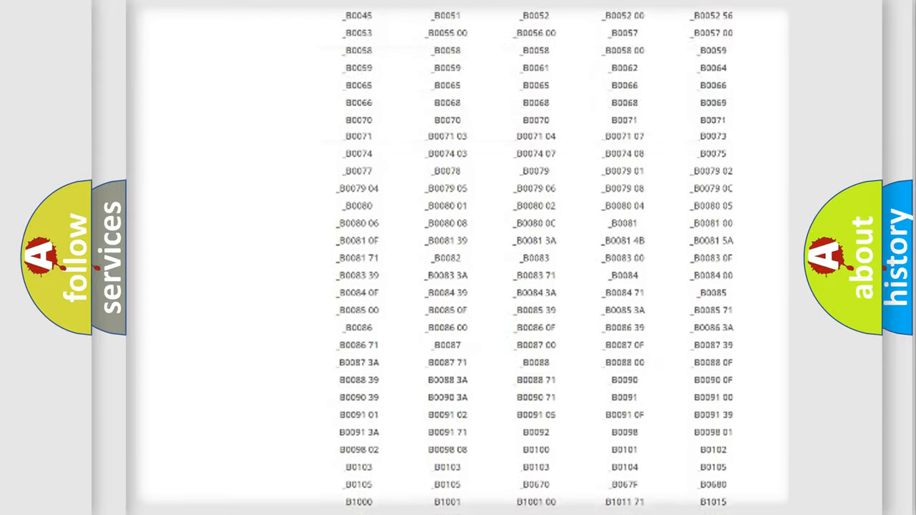
scroll(up, 3)
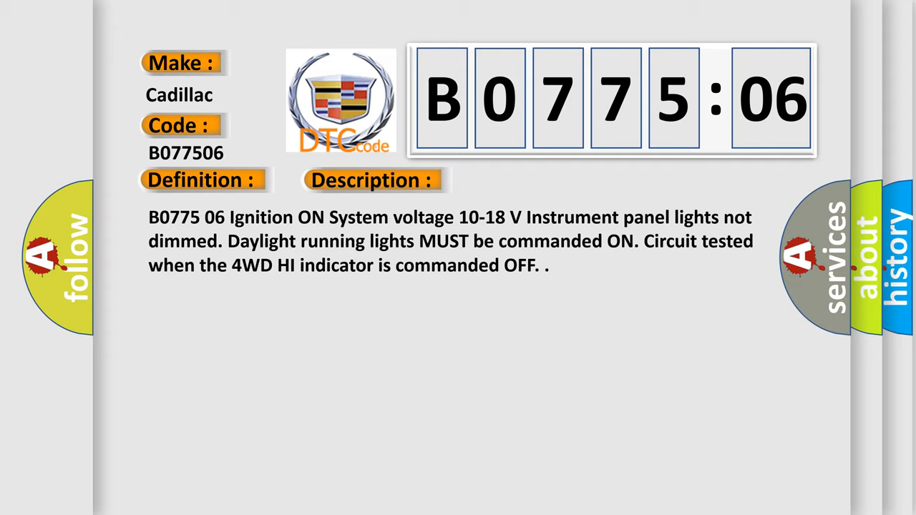
Advance to the Cause slide: TCCM detects 1.6 V or less on the 4WD HI indicator circuit
click(524, 180)
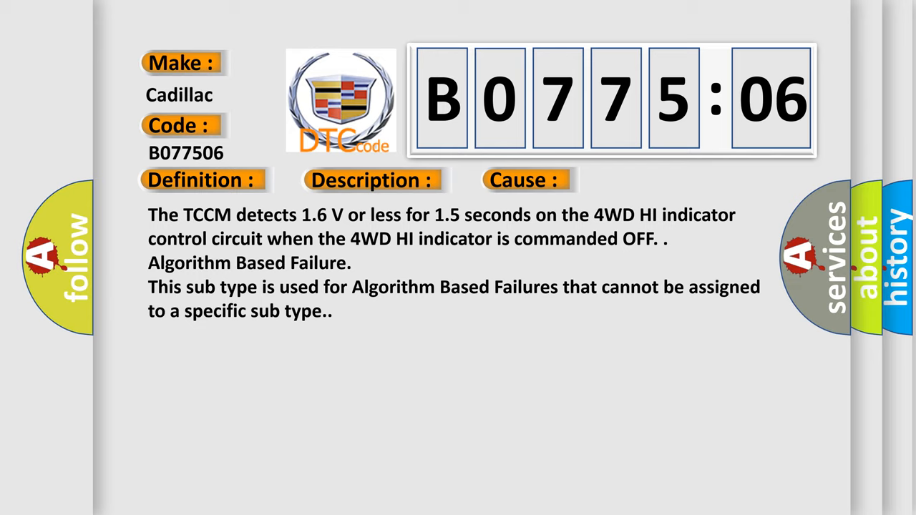